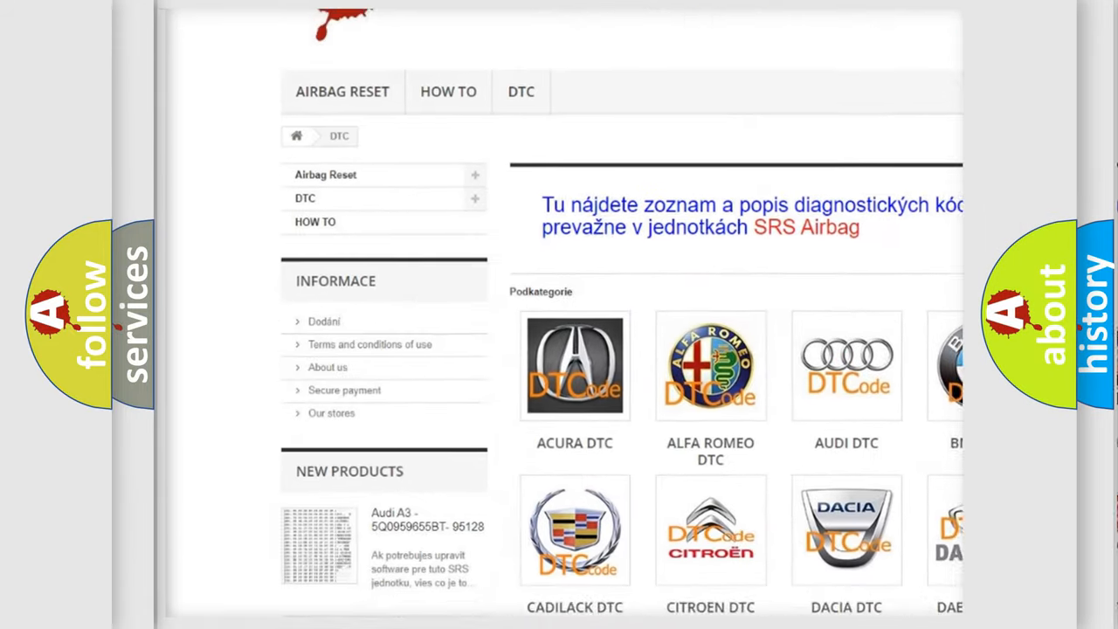
scroll(down, 3)
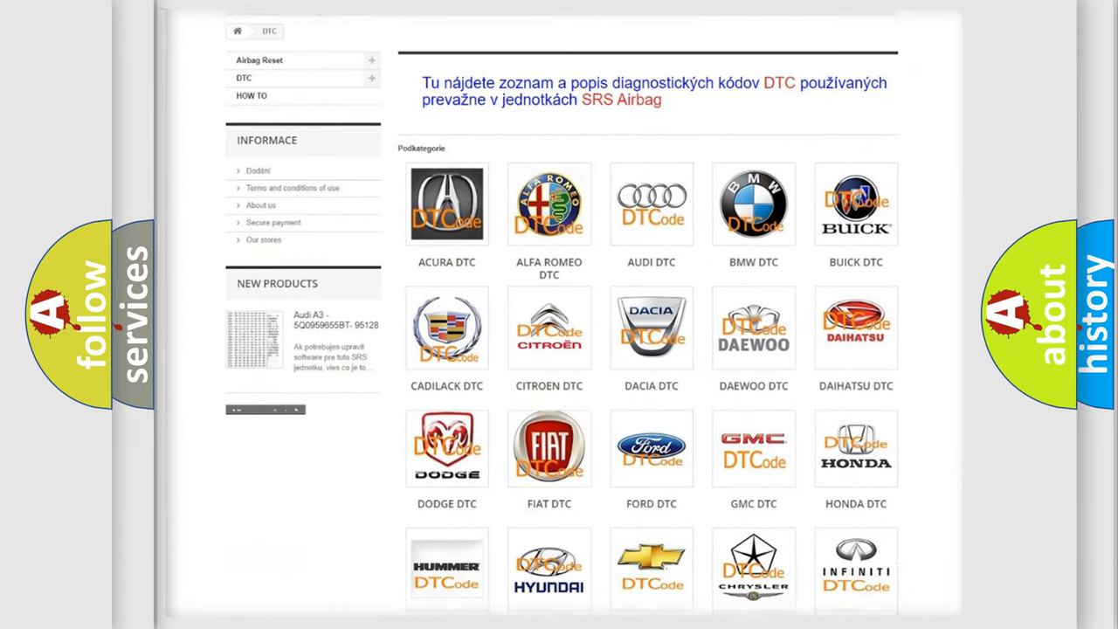
scroll(down, 3)
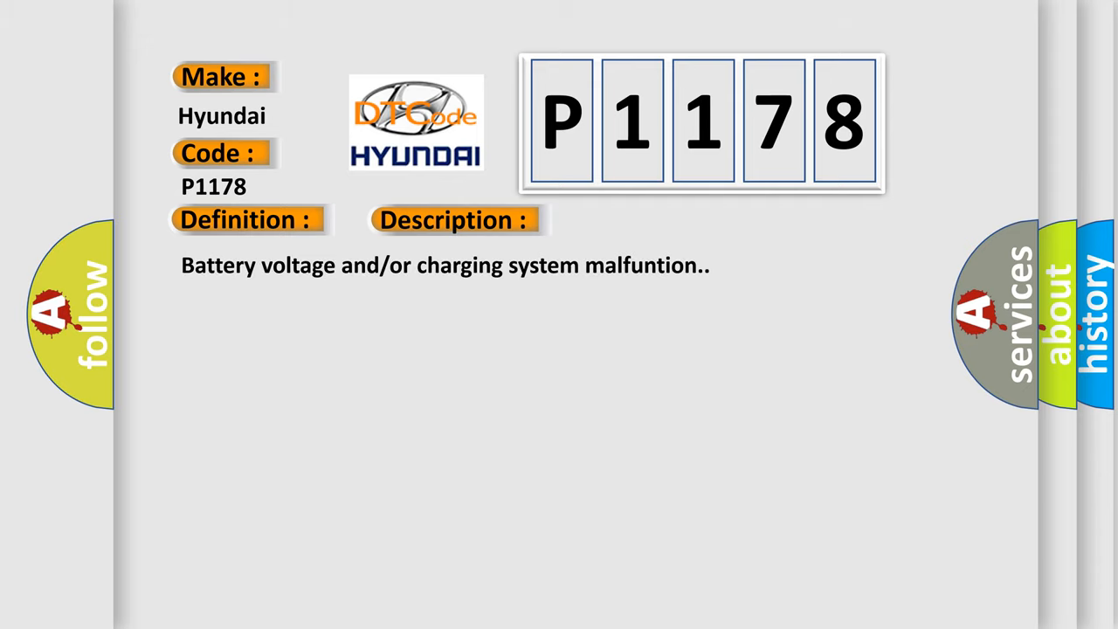
click(642, 219)
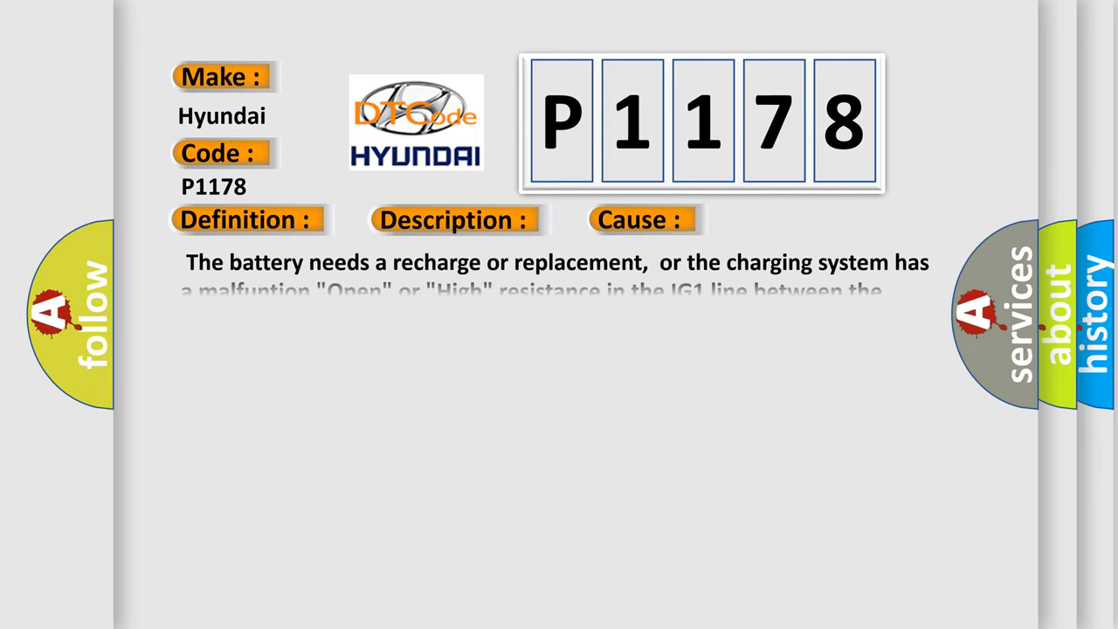